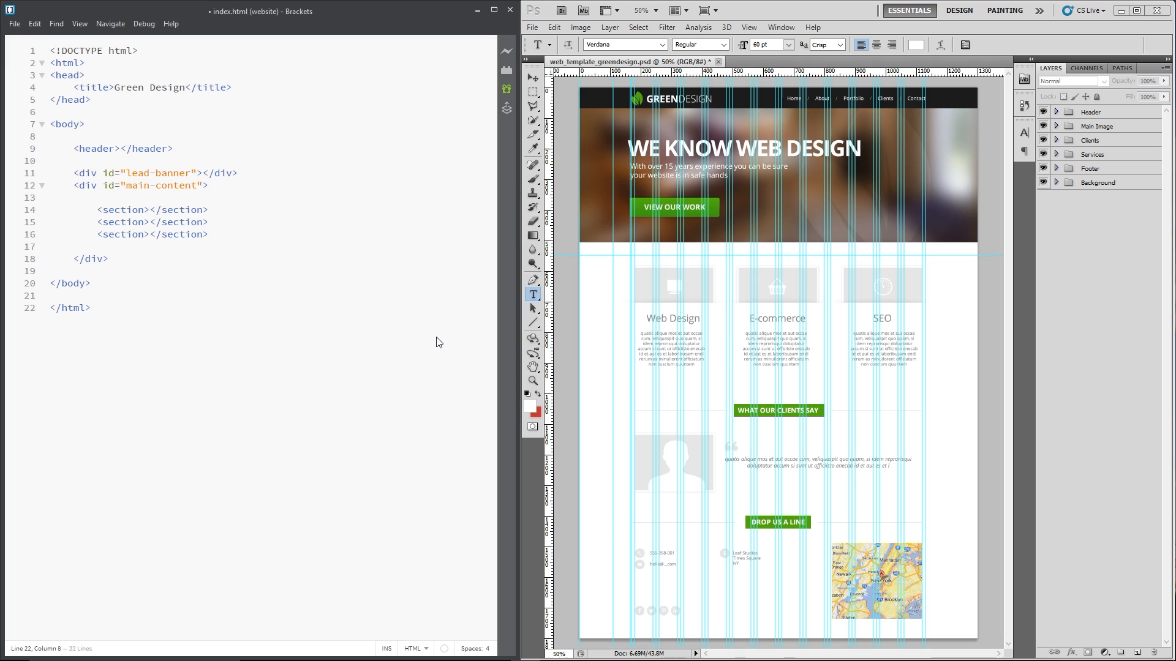
{"action": "mouse_move", "coordinate": [429, 336]}
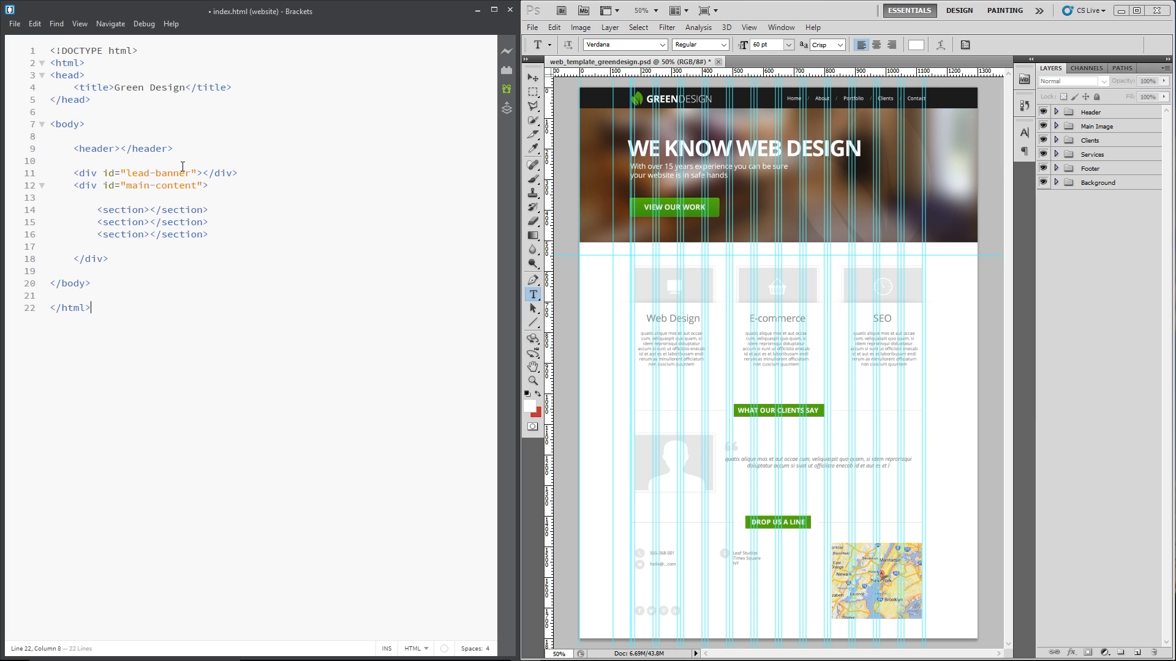
Split the header onto separate lines and type an auto-closed <div class="wrapper"> inside it.
{"action": "left_click", "coordinate": [173, 148]}
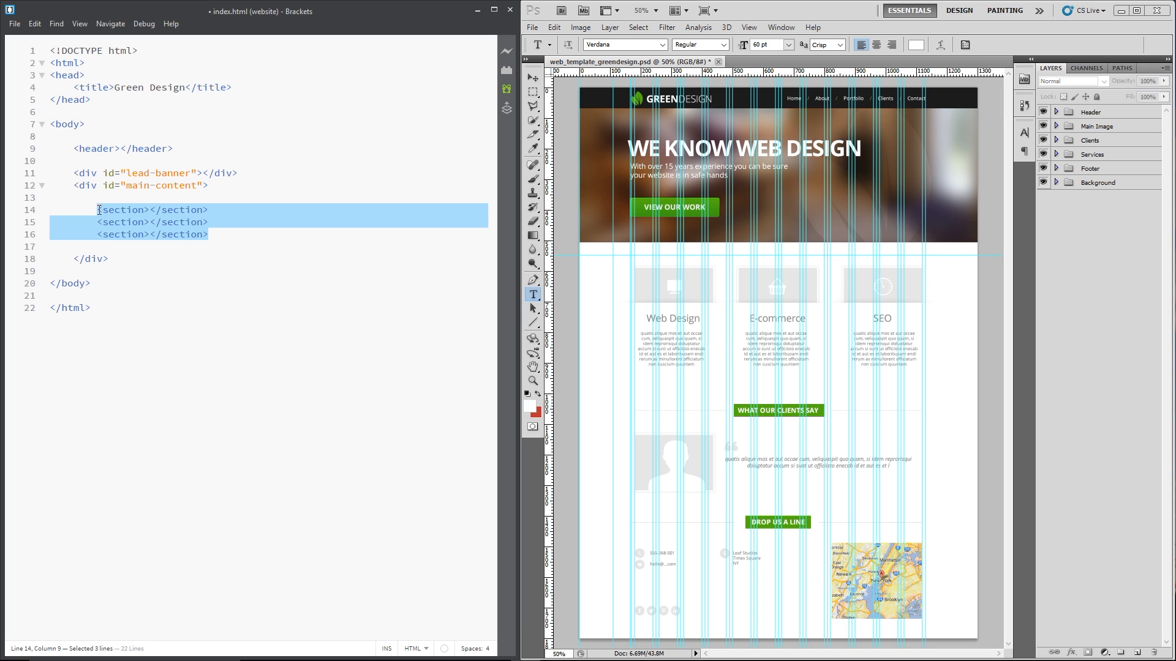
{"action": "mouse_move", "coordinate": [652, 468]}
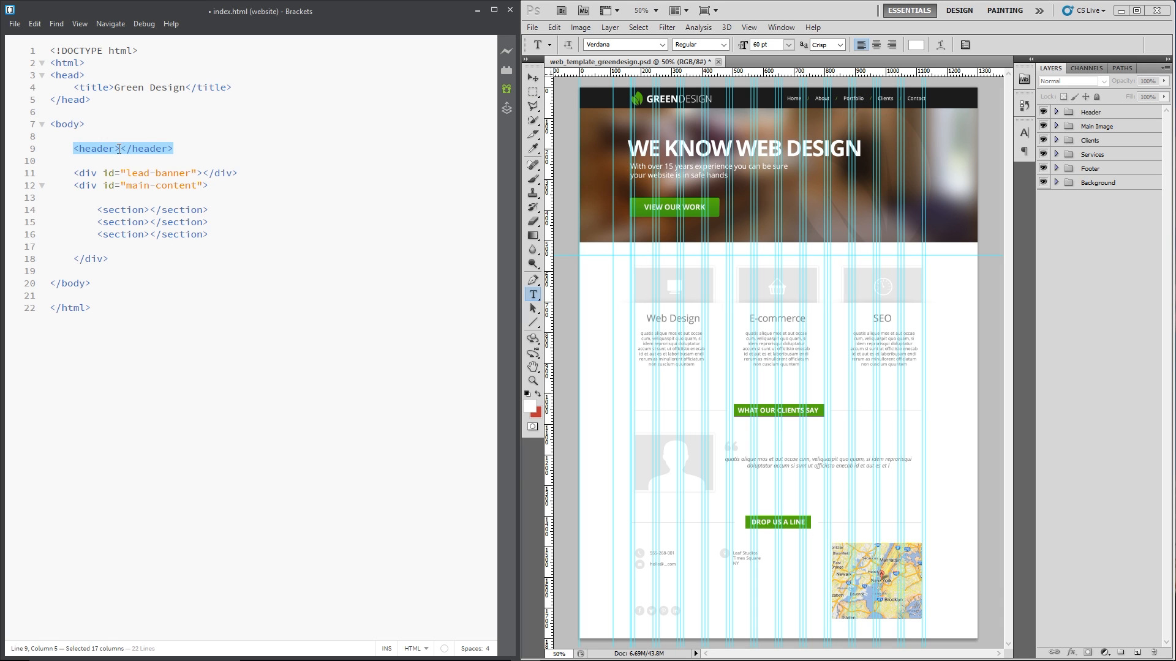
{"action": "key", "text": "Enter"}
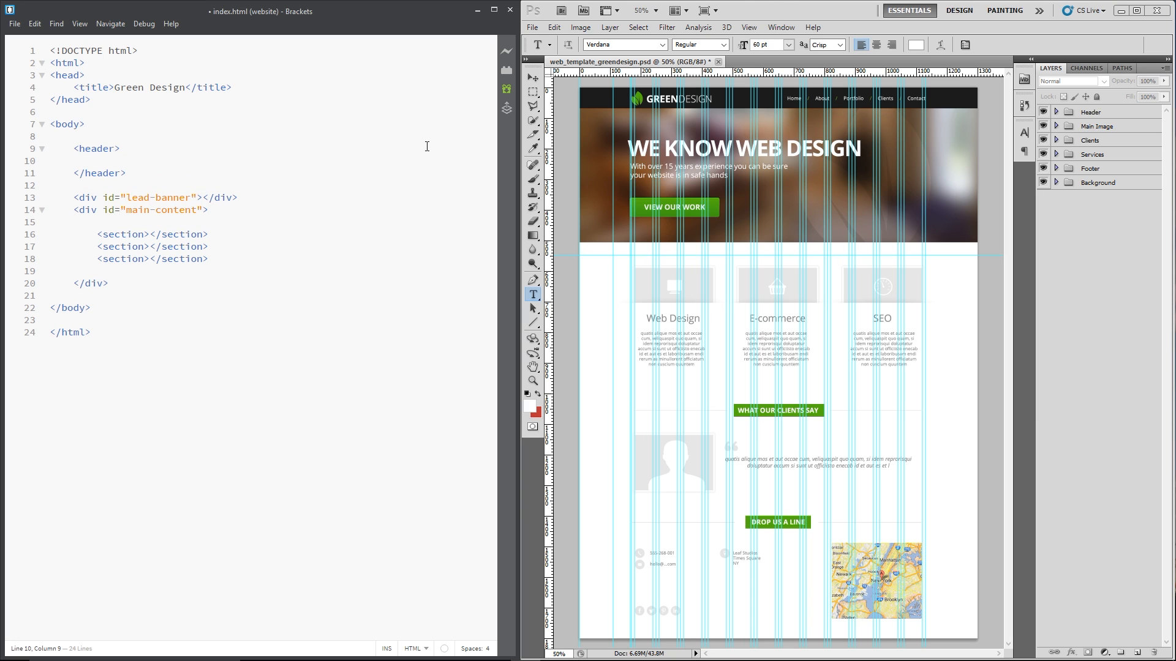
{"action": "type", "text": "<div c"}
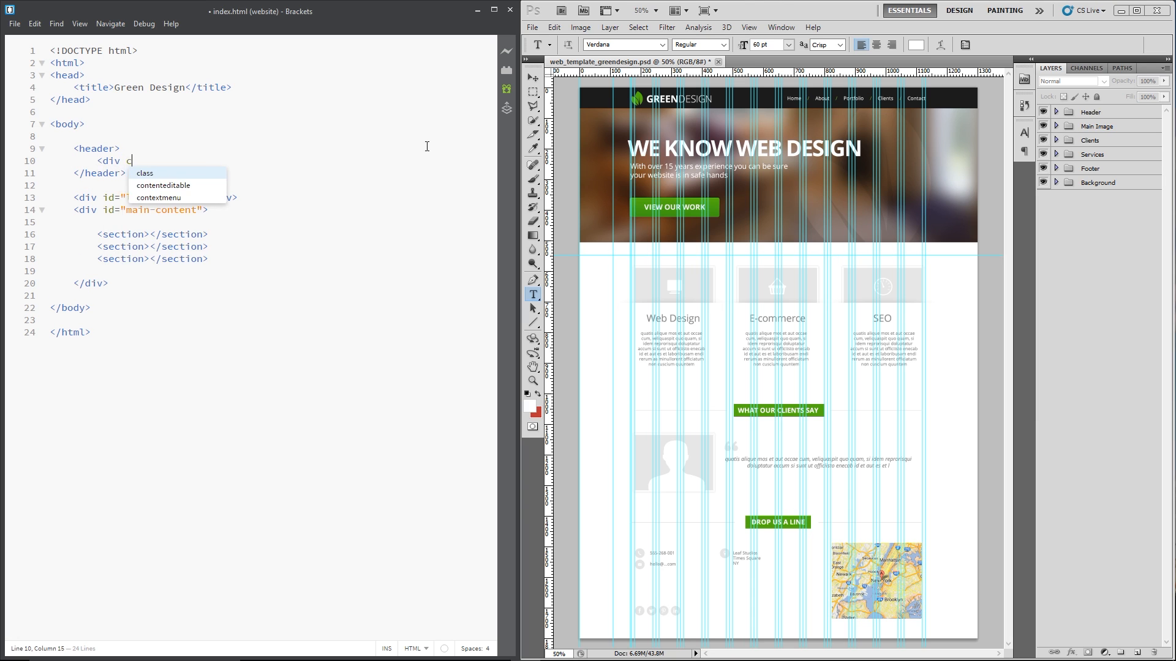
{"action": "type", "text": "lass=\""}
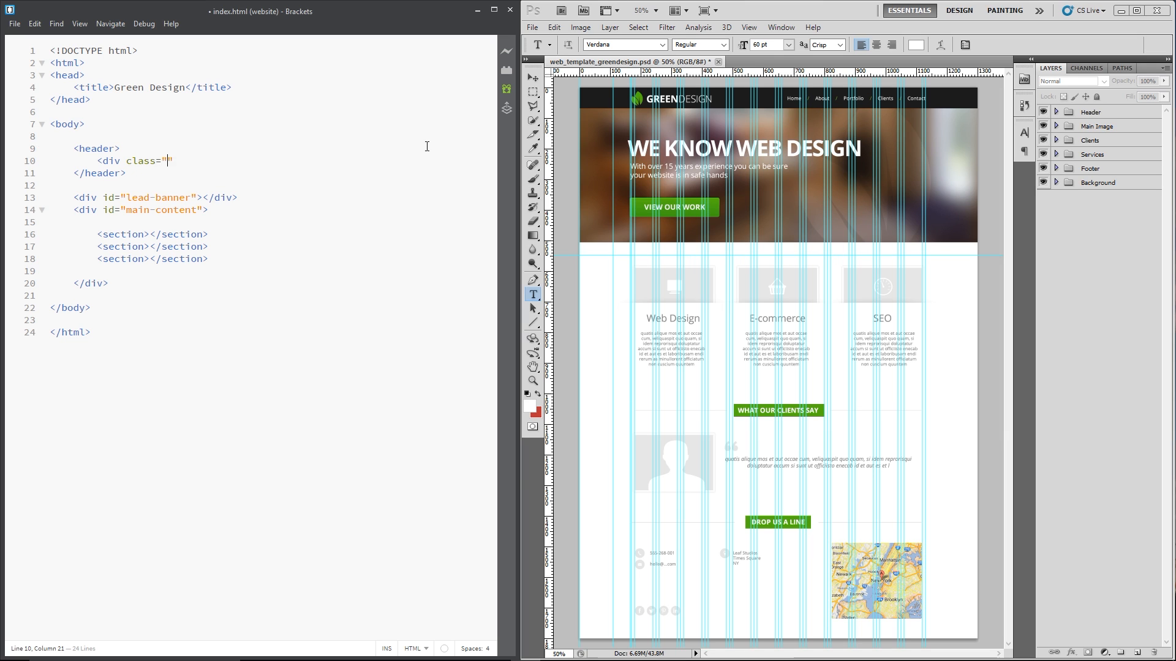
{"action": "type", "text": "wrapper"}
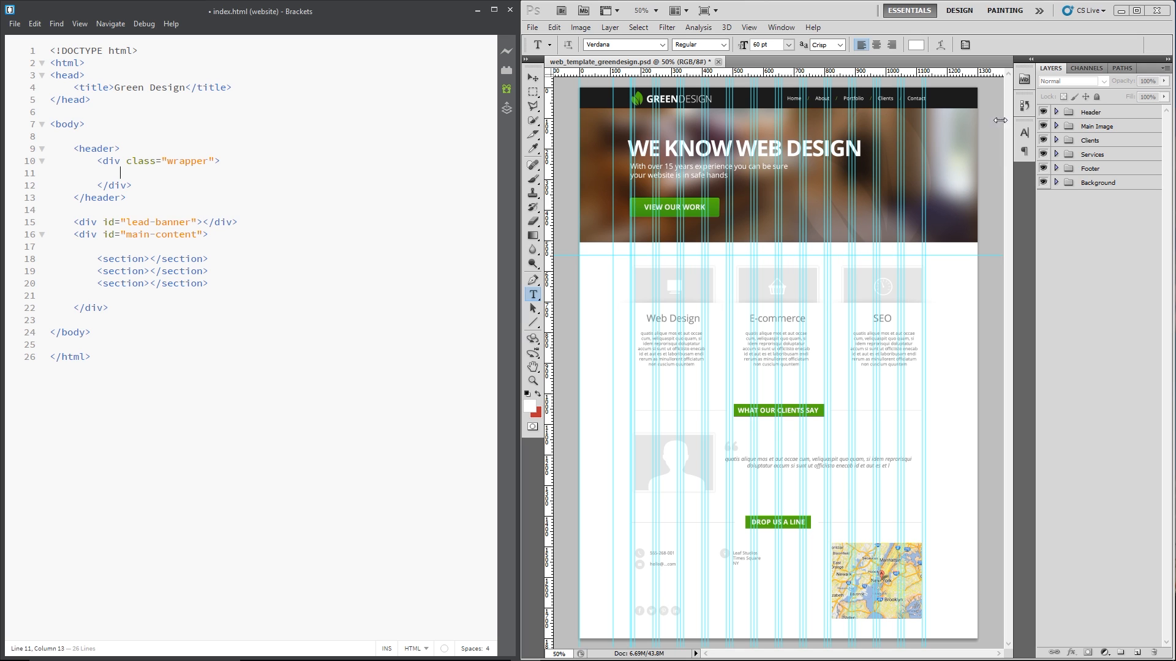
{"action": "mouse_move", "coordinate": [898, 106]}
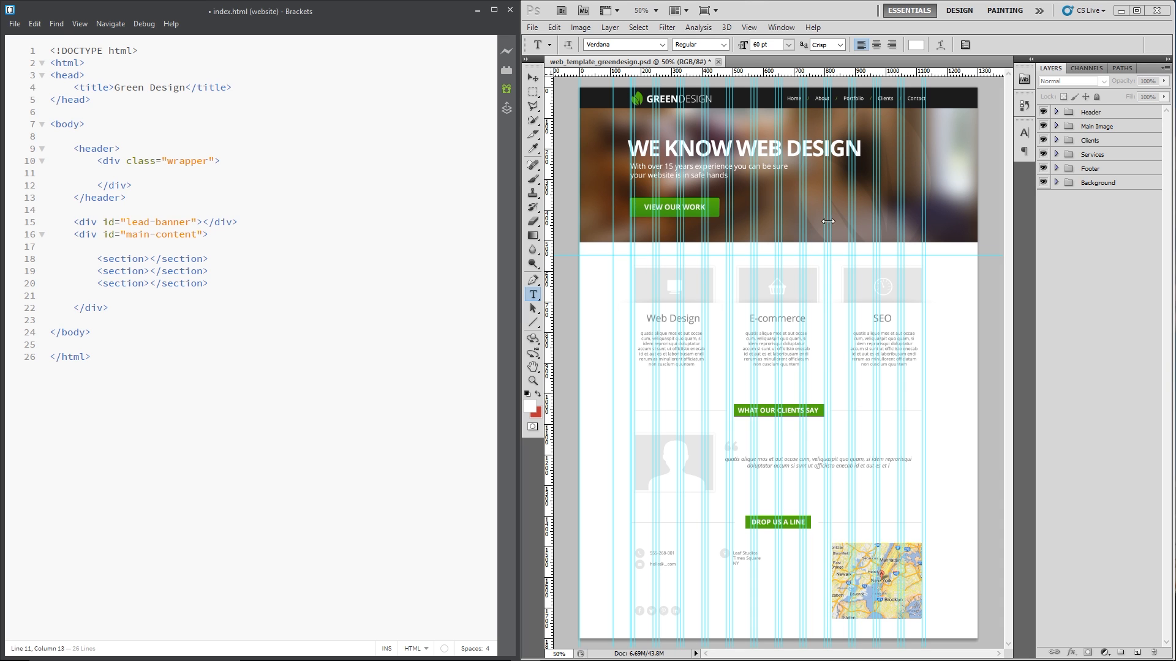
{"action": "left_click_drag", "start_coordinate": [126, 161], "coordinate": [222, 161]}
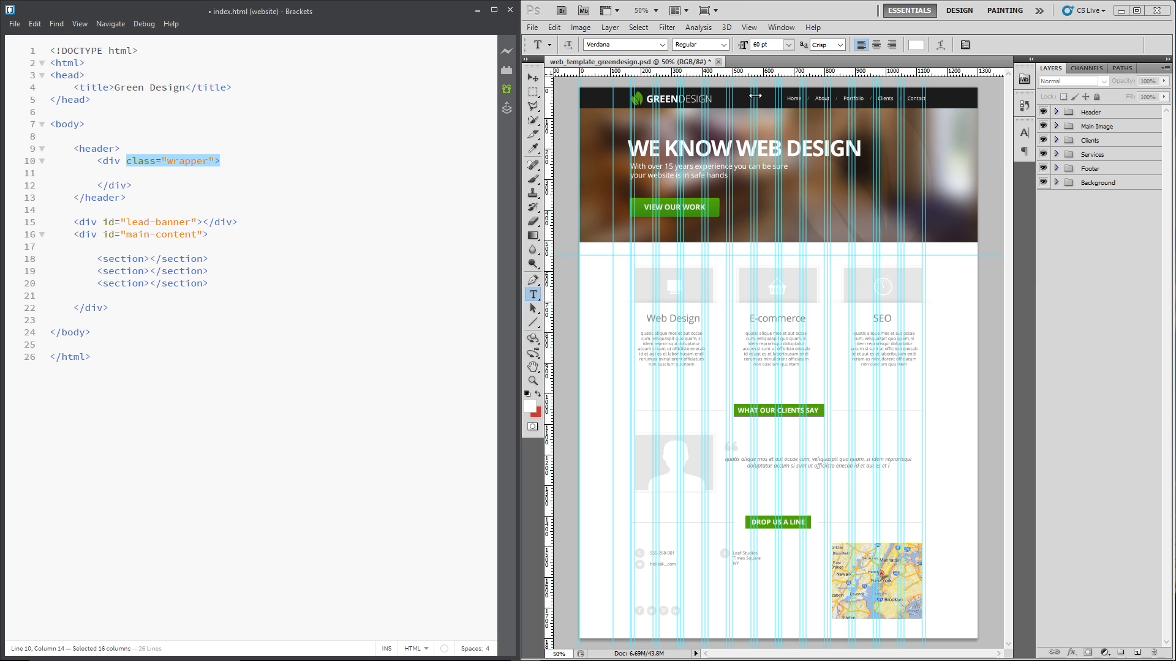
{"action": "mouse_move", "coordinate": [883, 259]}
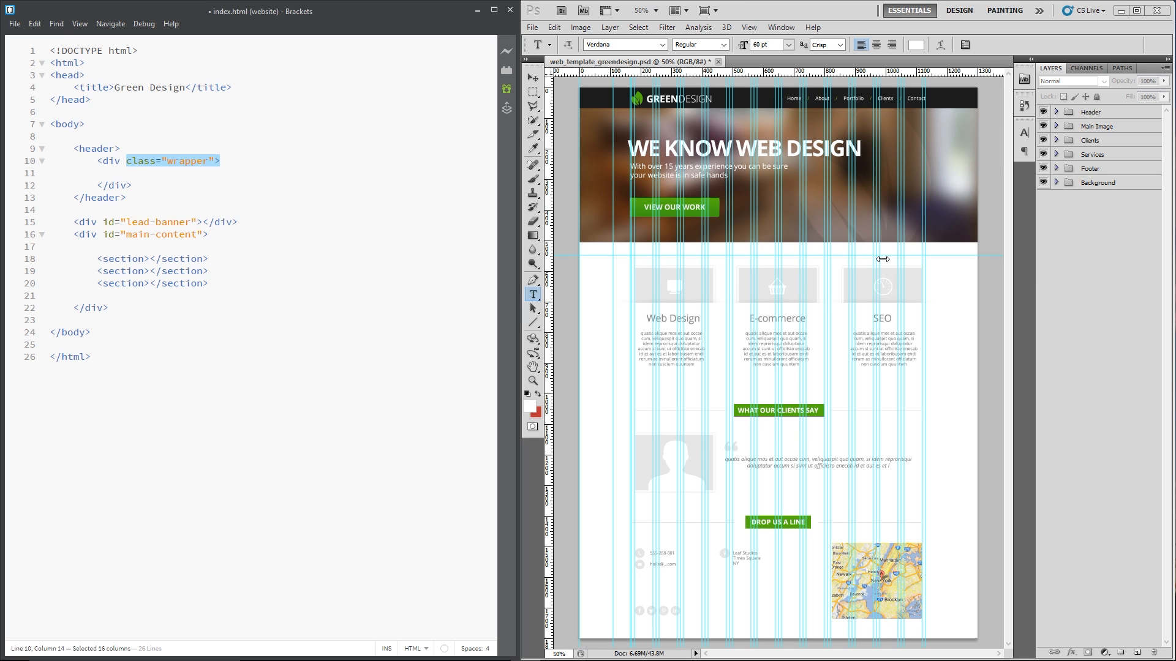
{"action": "left_click", "coordinate": [202, 160]}
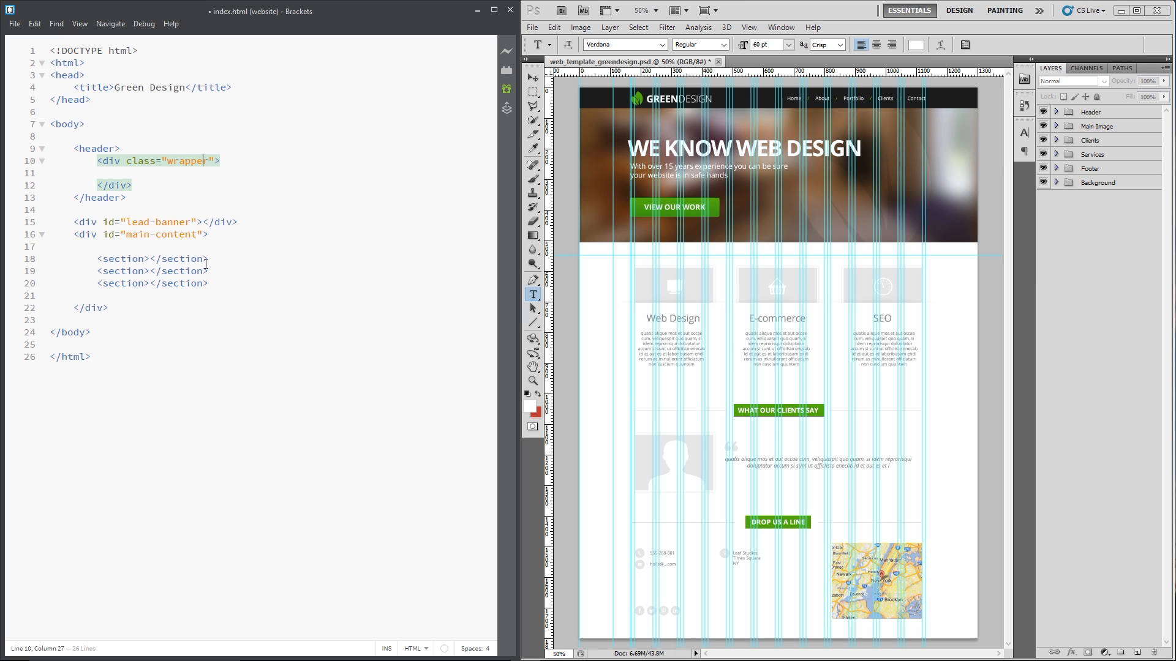
{"action": "mouse_move", "coordinate": [682, 149]}
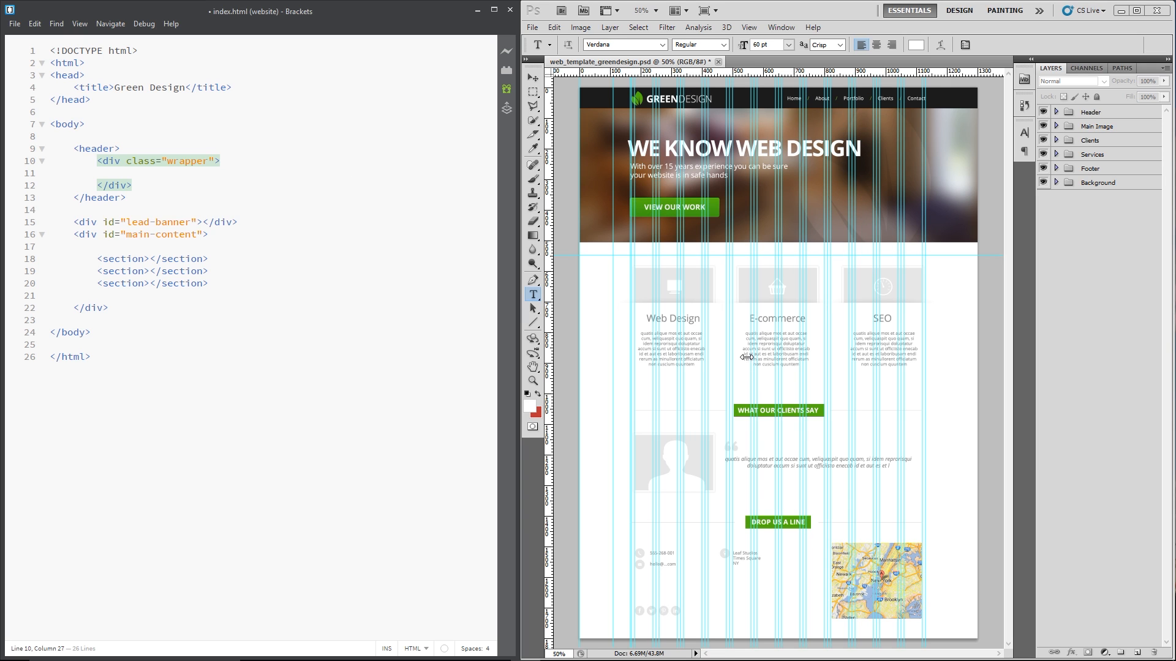
{"action": "mouse_move", "coordinate": [814, 365]}
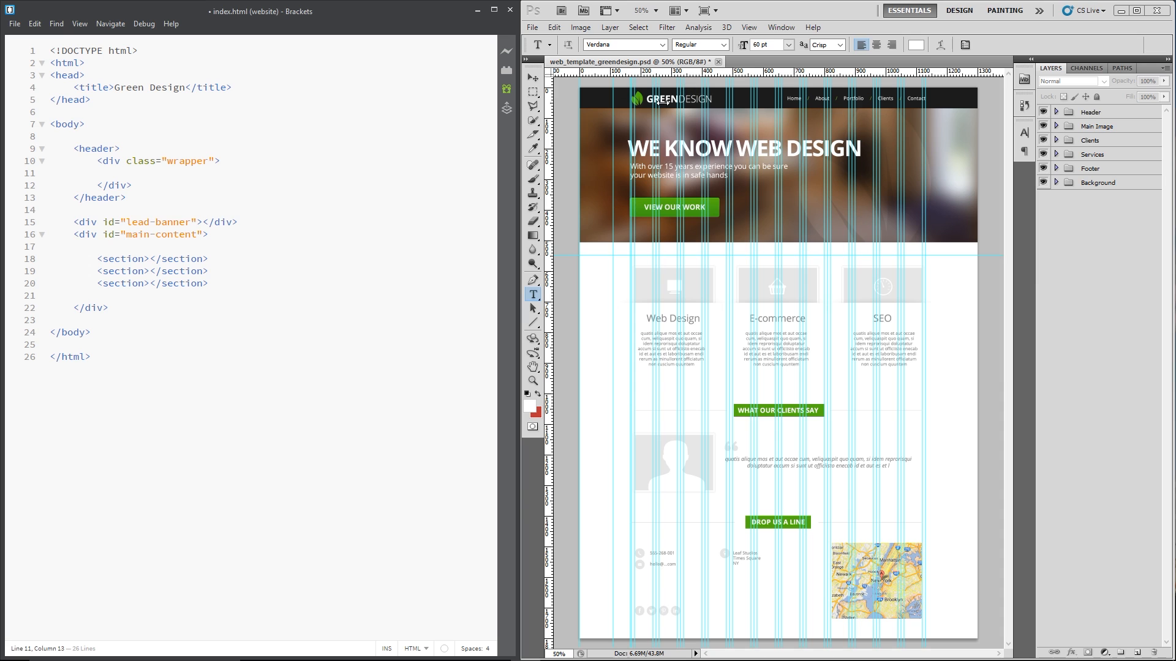
Type <h1 id="logo"> reading 'Green Design' inside the wrapper, then start a new line below.
{"action": "type", "text": "<h1"}
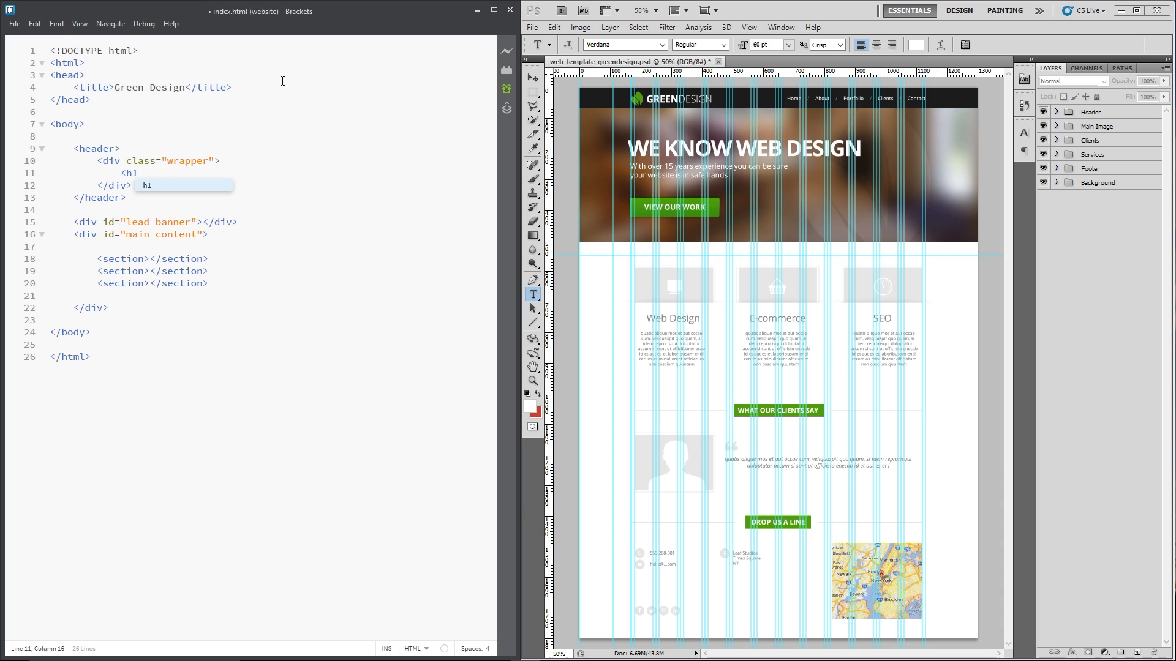
{"action": "type", "text": "id=\""}
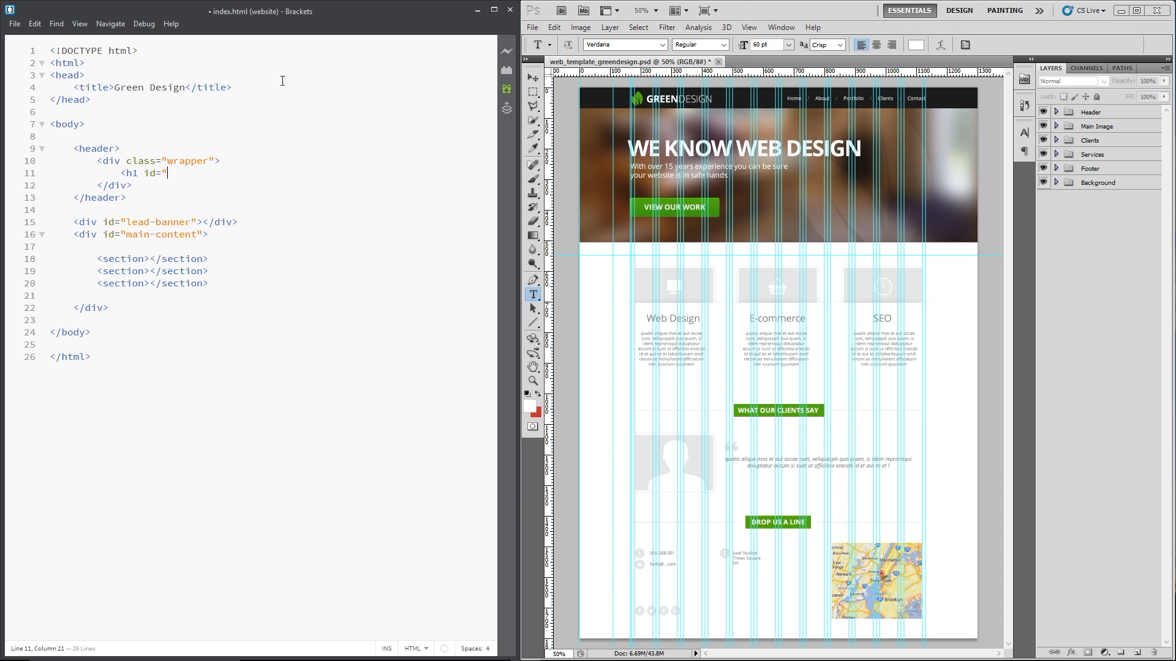
{"action": "type", "text": "logo\"></h1>"}
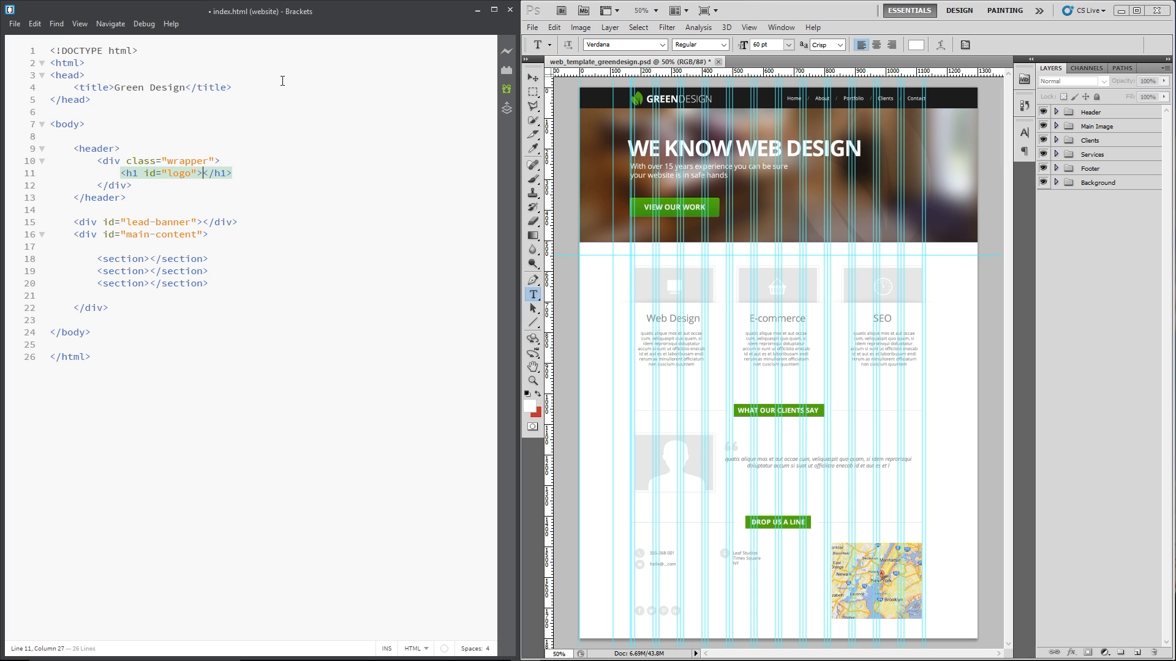
{"action": "type", "text": "Green Design"}
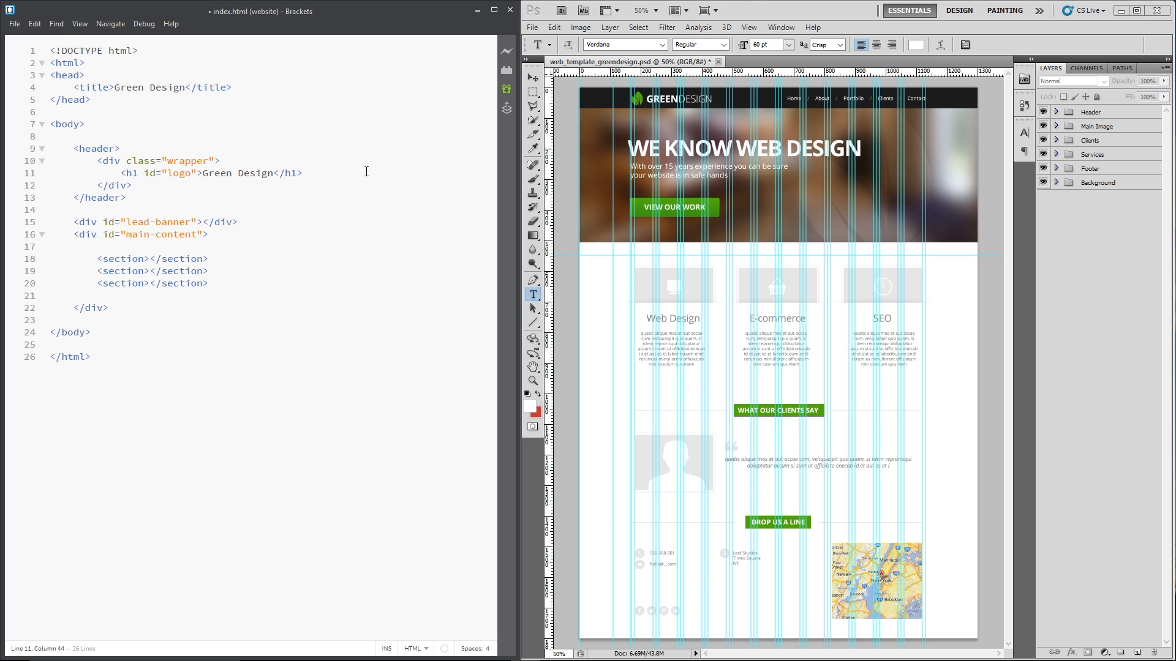
{"action": "key", "text": "Enter"}
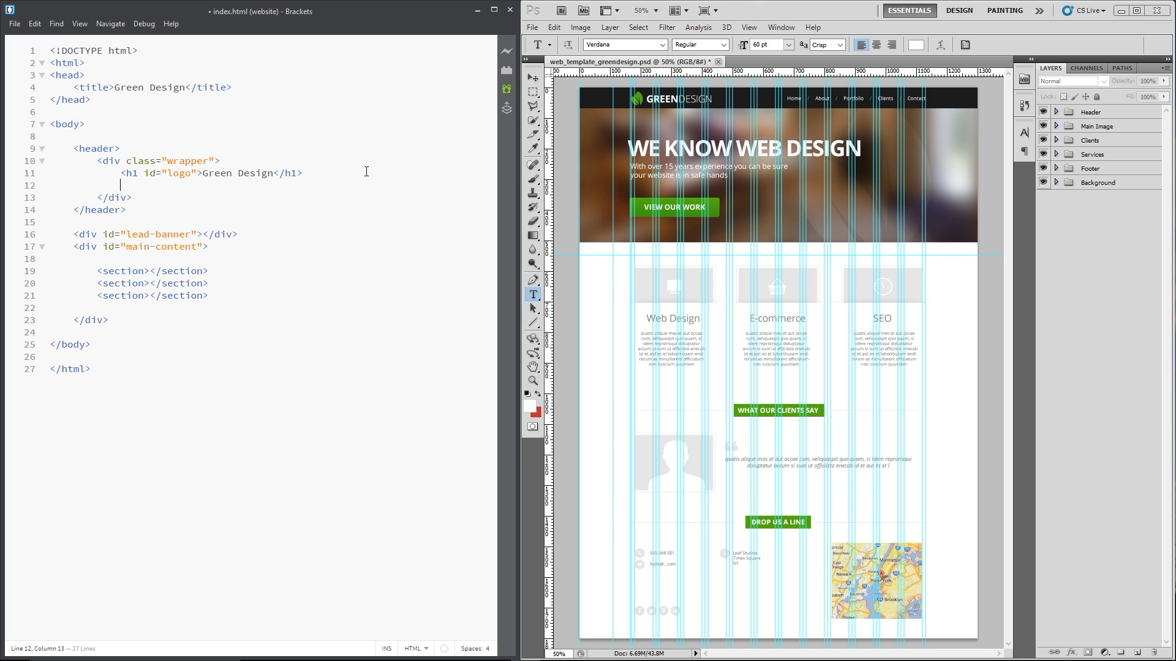
Add a multi-line <nav> element containing an unordered list via code hints.
{"action": "type", "text": "<nav>"}
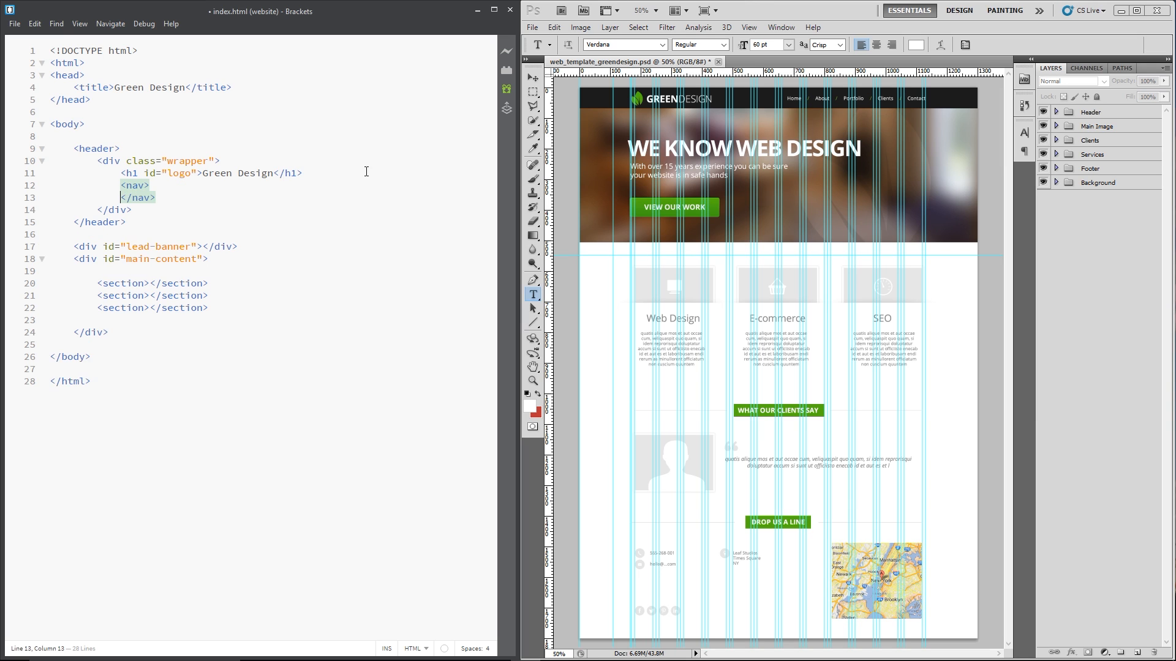
{"action": "key", "text": "Enter"}
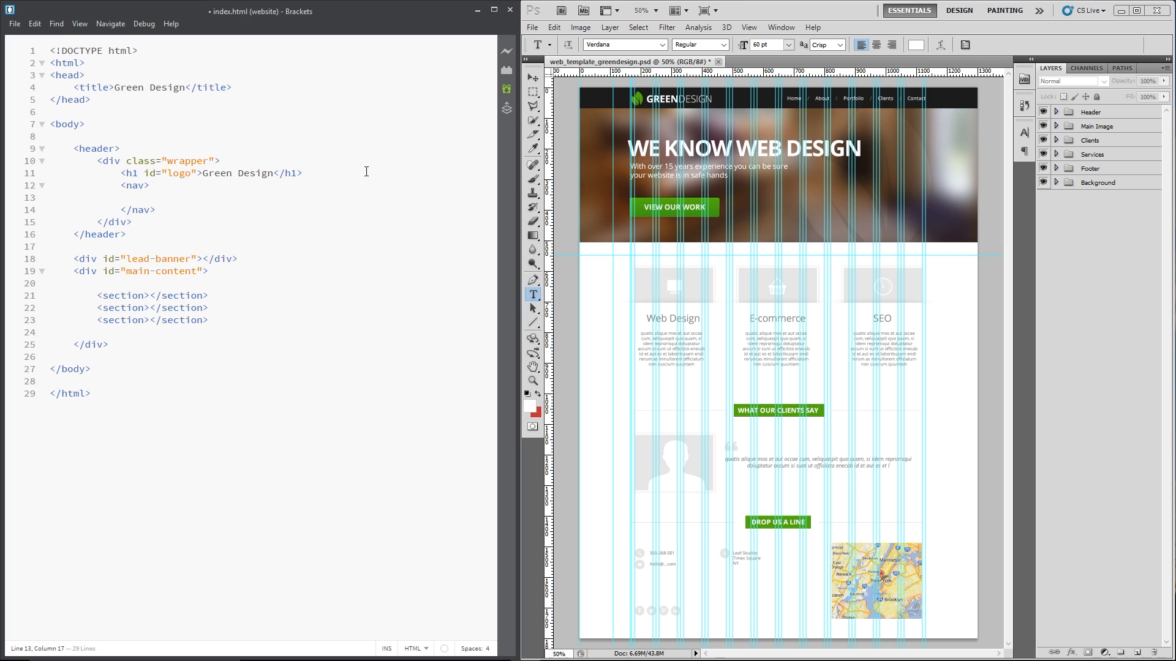
{"action": "type", "text": "<u"}
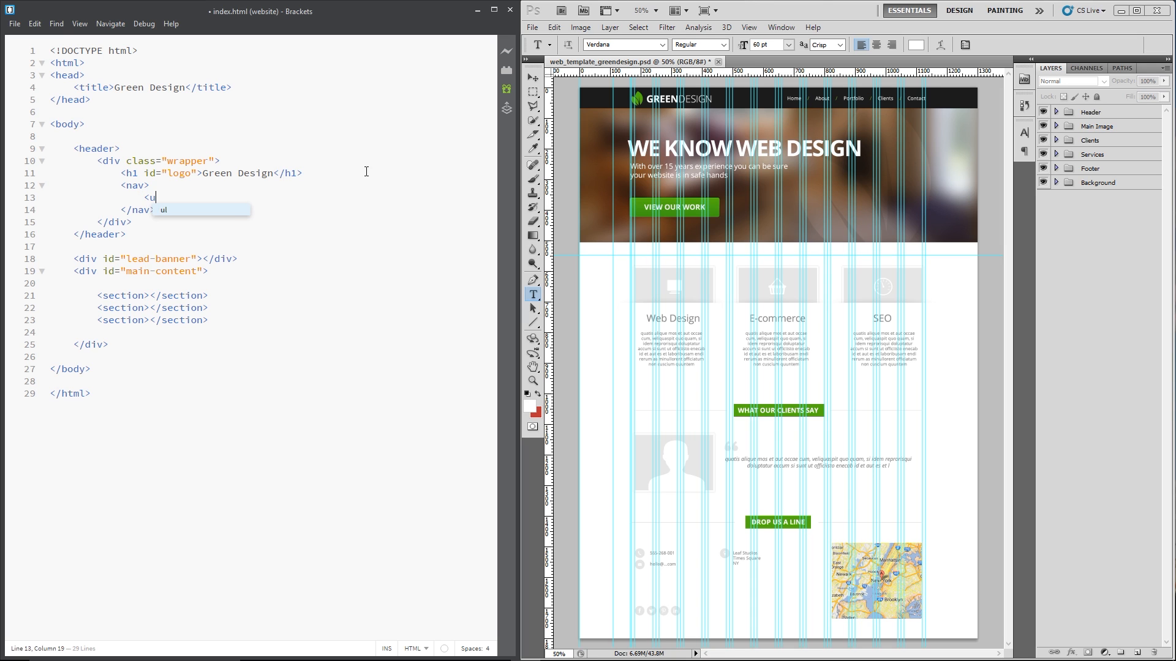
{"action": "key", "text": "Tab"}
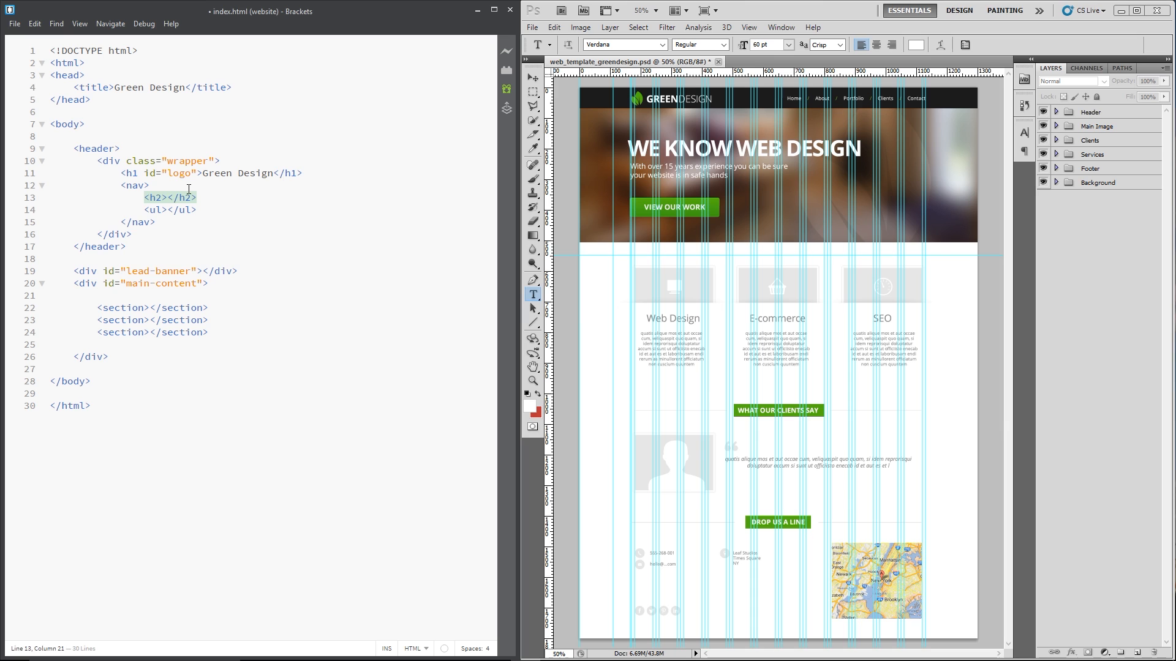
{"action": "mouse_move", "coordinate": [815, 103]}
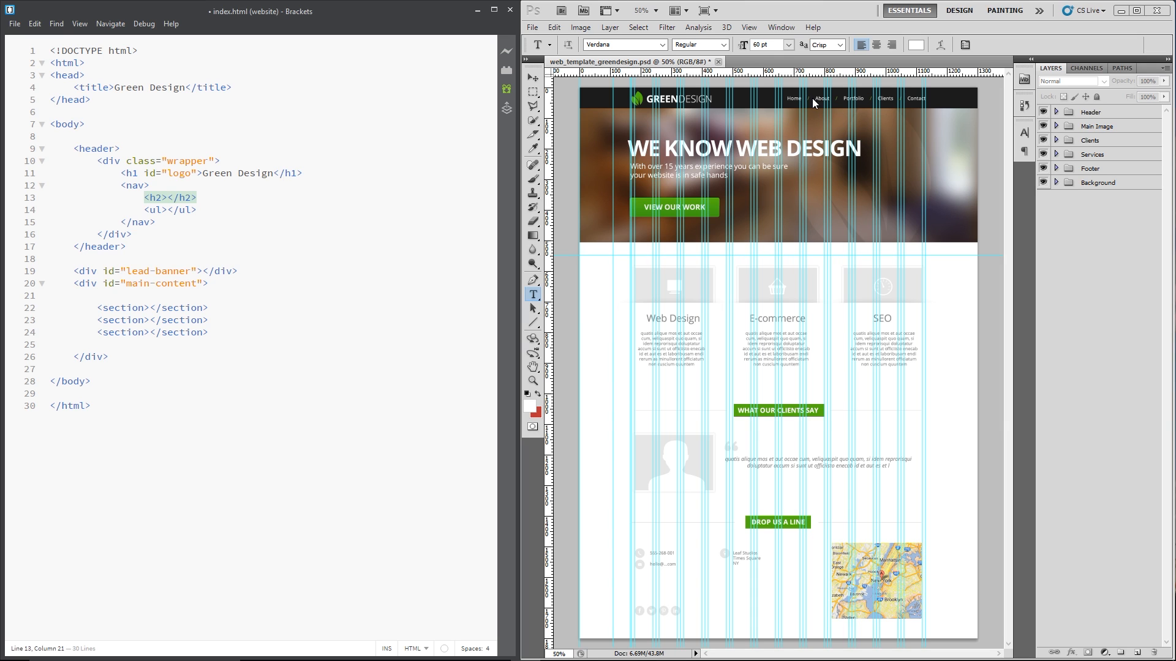
{"action": "mouse_move", "coordinate": [1050, 250]}
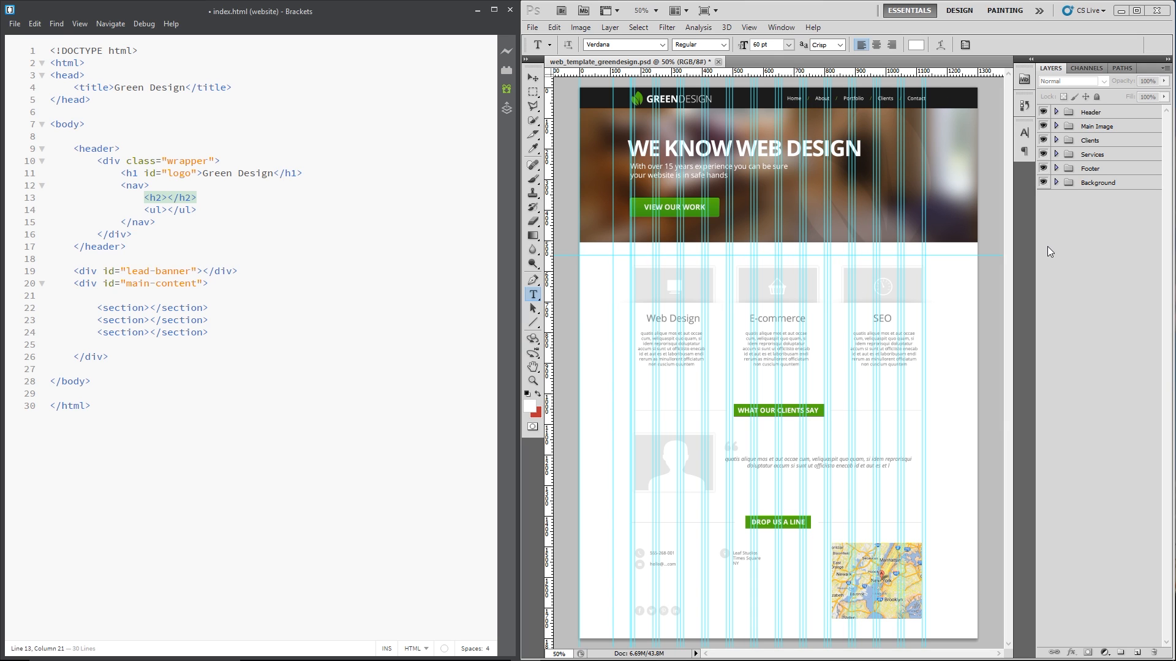
Type 'Main Navigation' as the nav heading and open the list for an item.
{"action": "type", "text": "M"}
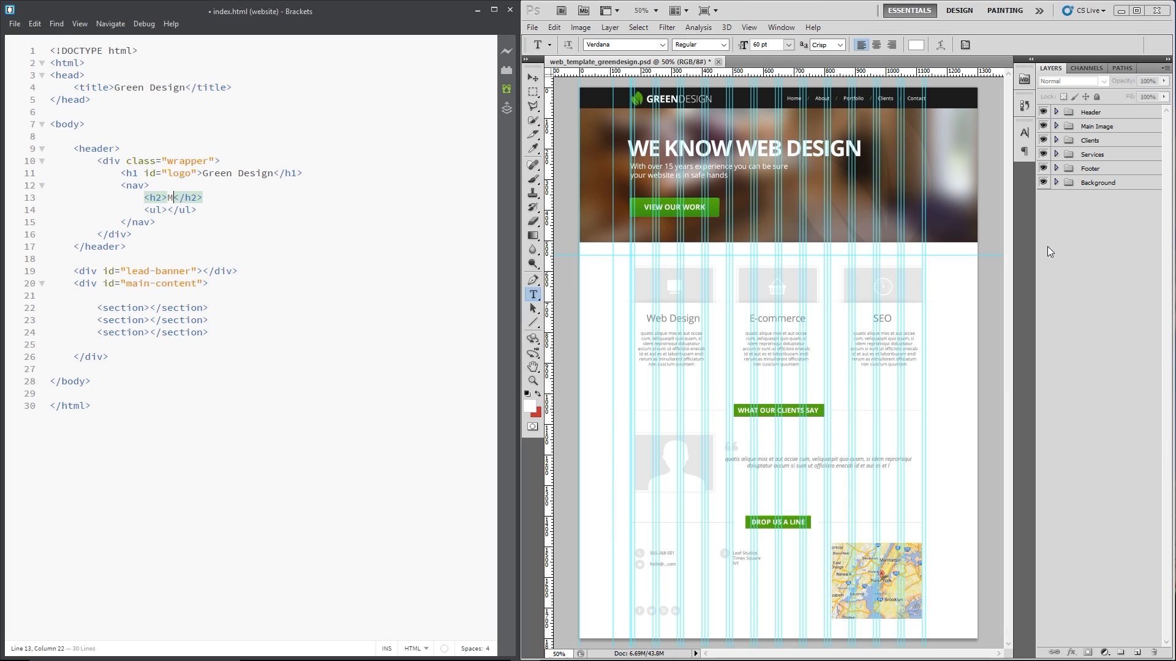
{"action": "type", "text": "ain"}
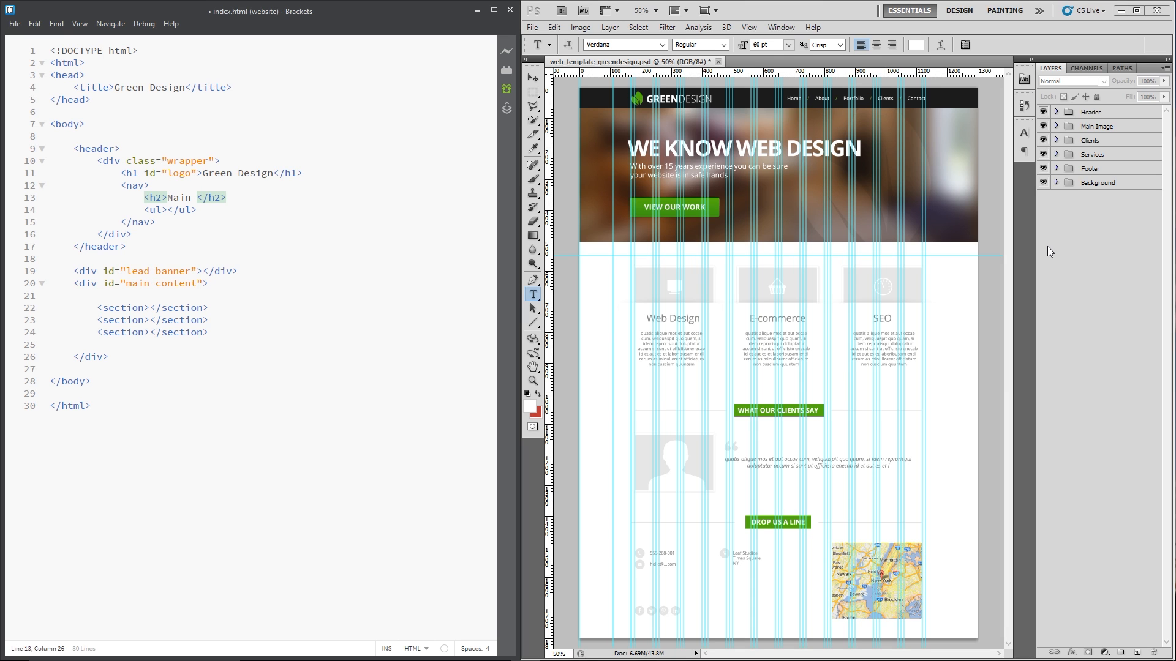
{"action": "type", "text": "Nav"}
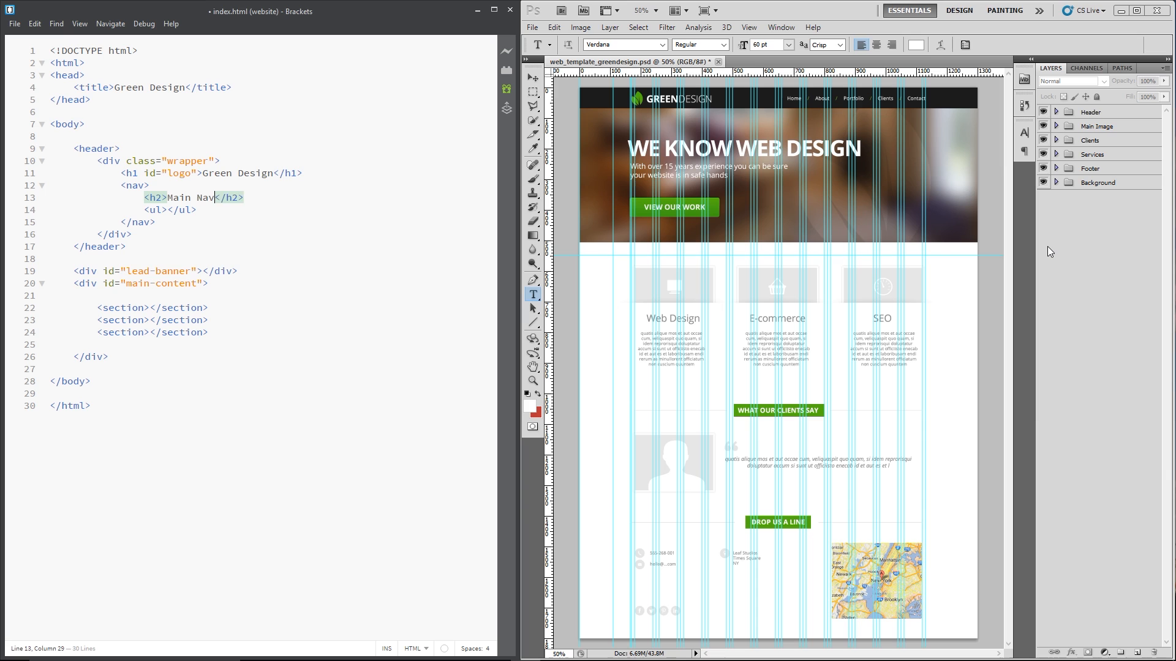
{"action": "type", "text": "igation"}
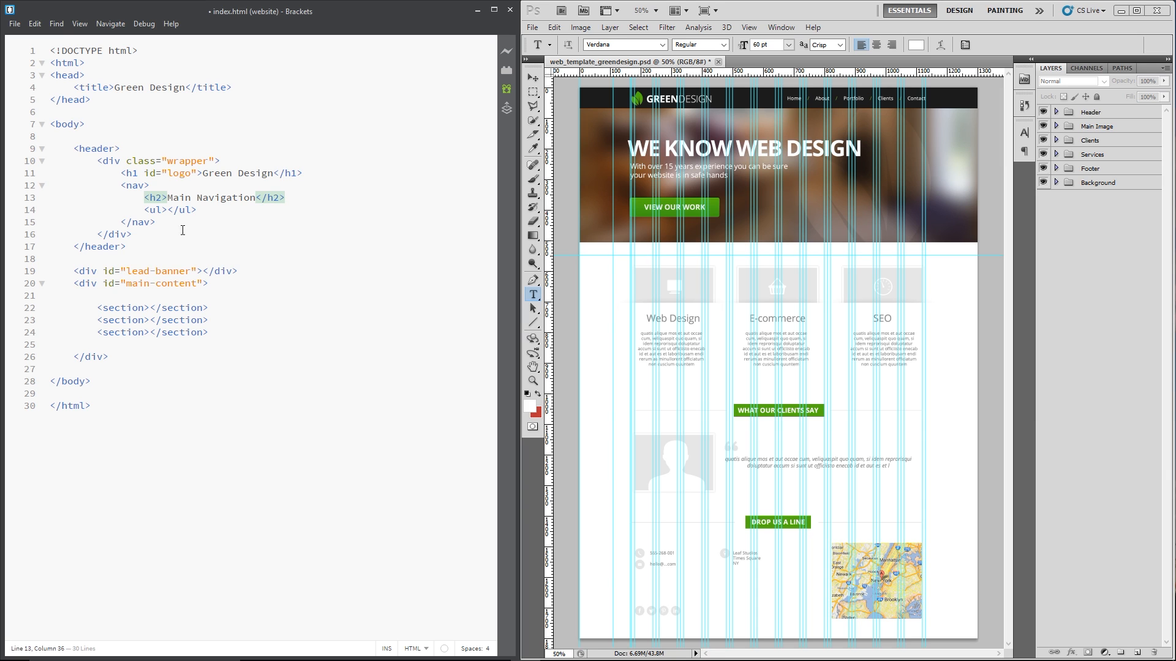
{"action": "key", "text": "Enter"}
{"action": "type", "text": "<li></li>"}
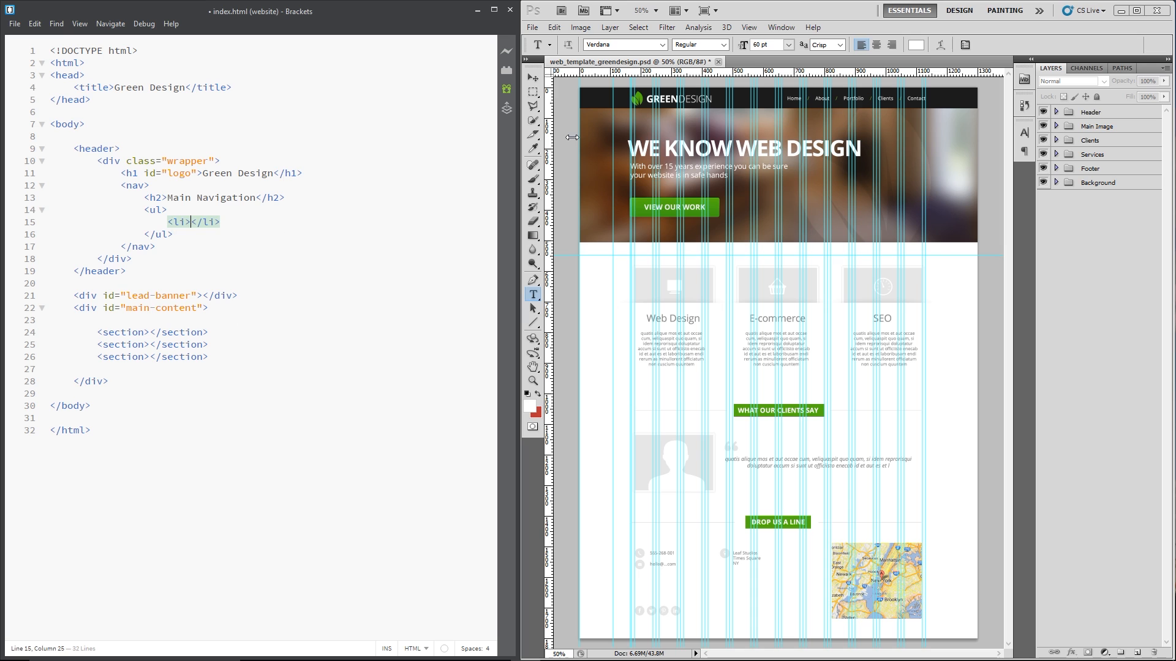
Type <a href=""> in the list item with the link text 'Home'.
{"action": "type", "text": "<a<"}
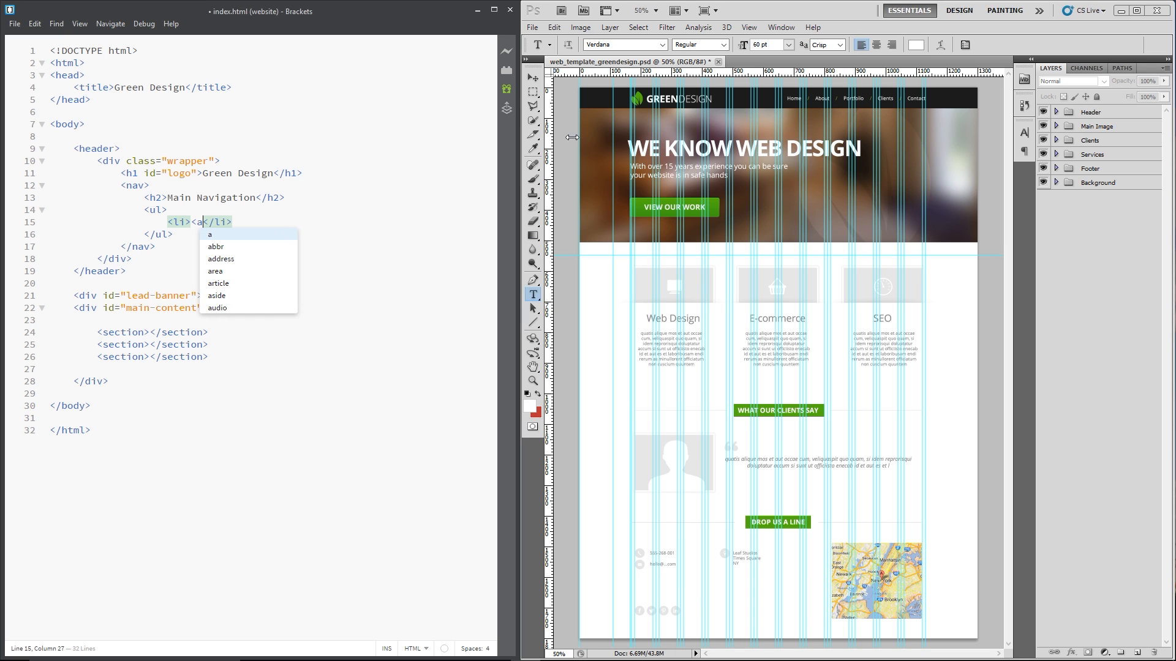
{"action": "type", "text": "href=\"\"></a>"}
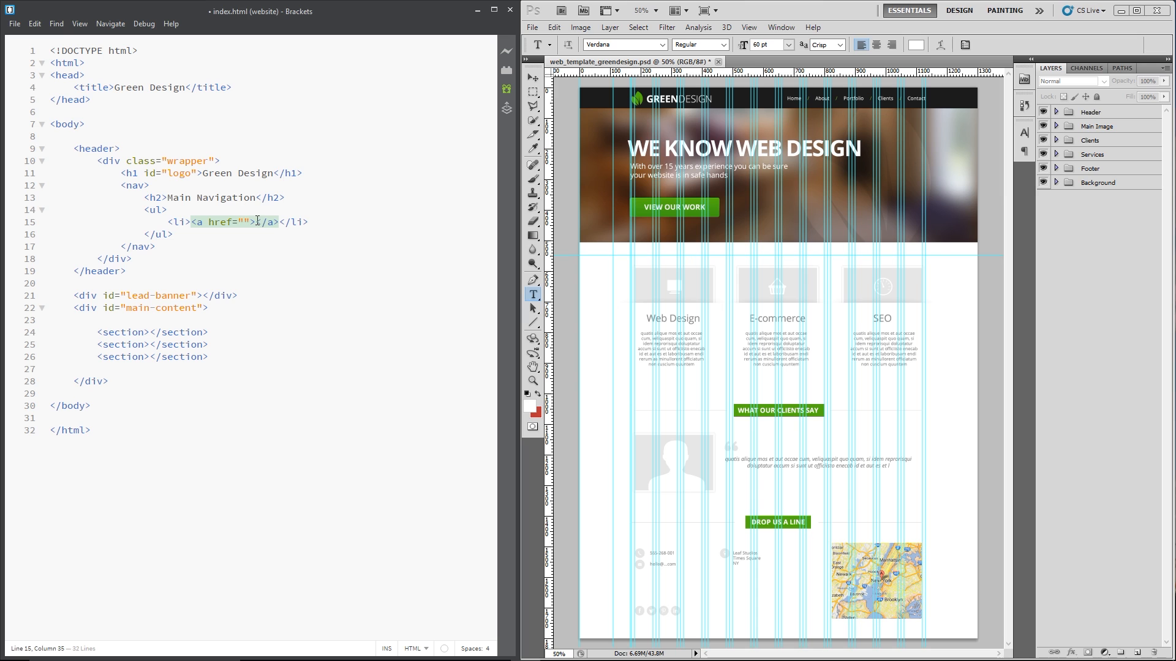
{"action": "type", "text": "Home"}
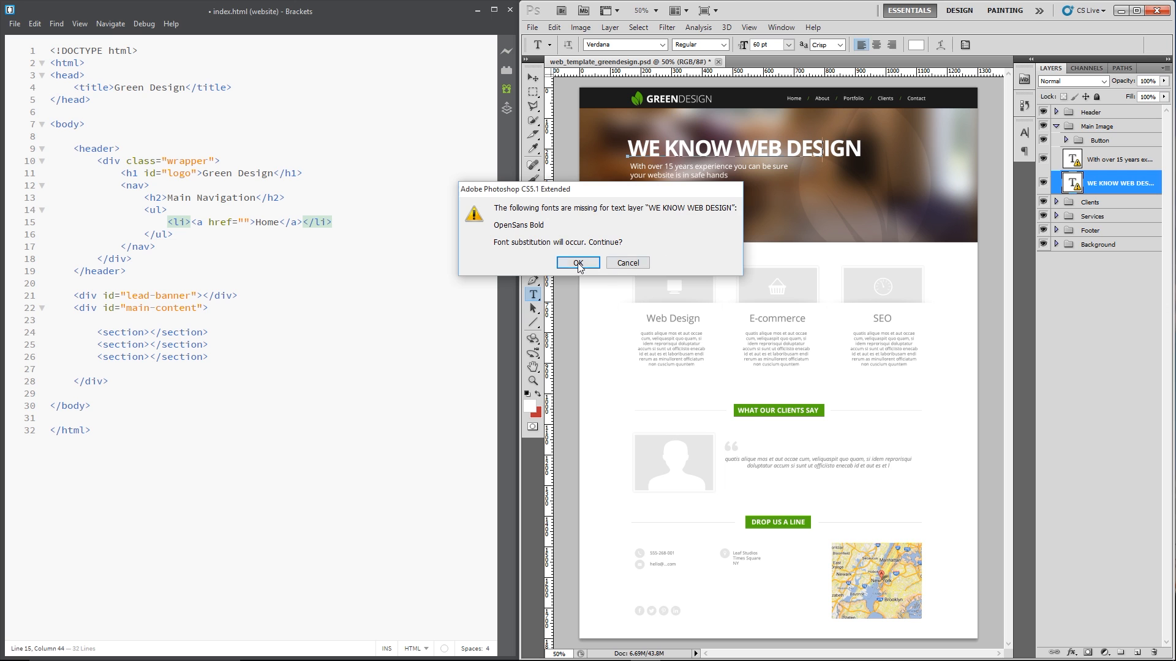
Dismiss Photoshop's missing-font warning, zoom on the nav links, and begin a <span> after Home.
{"action": "left_click", "coordinate": [578, 263]}
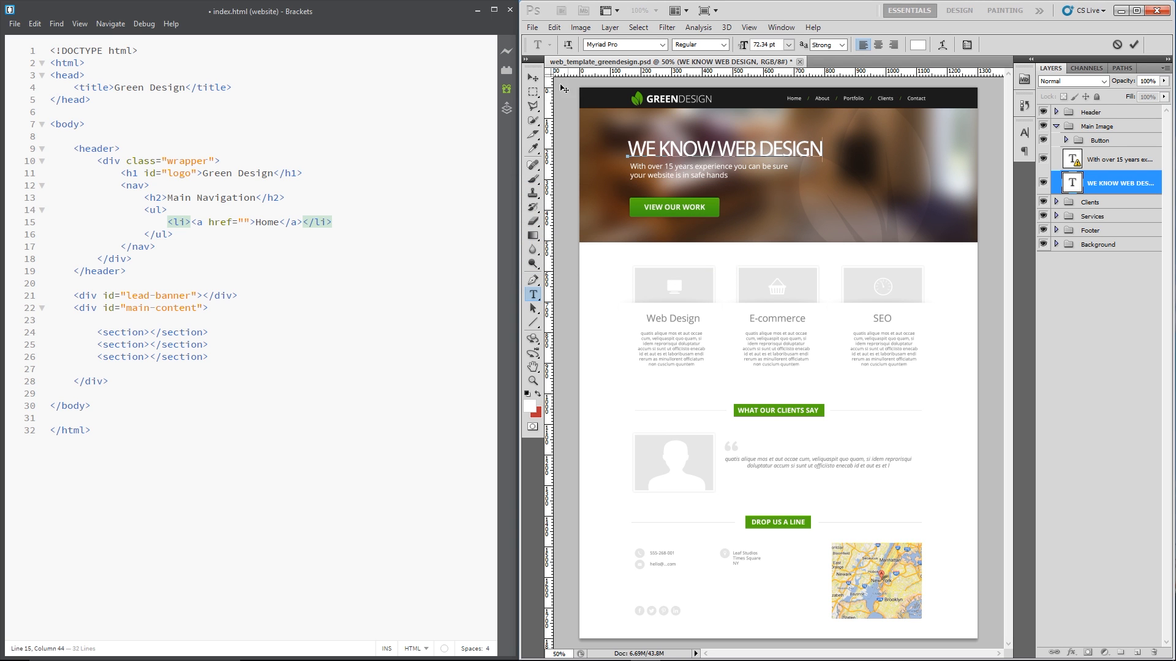
{"action": "left_click", "coordinate": [850, 98]}
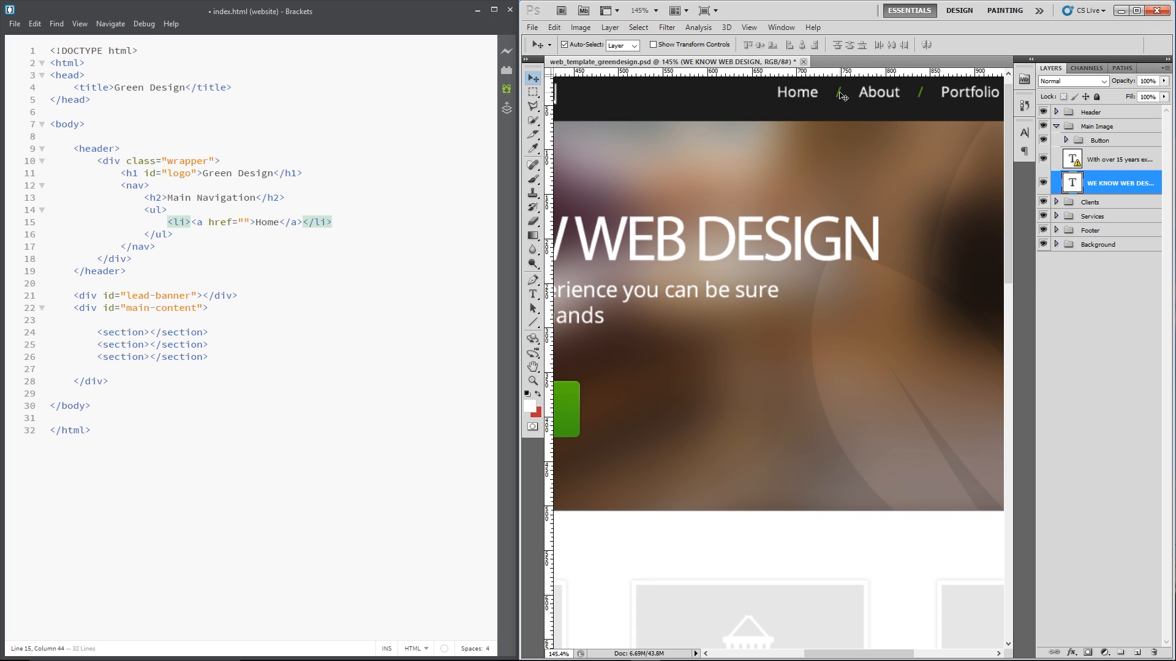
{"action": "type", "text": "<"}
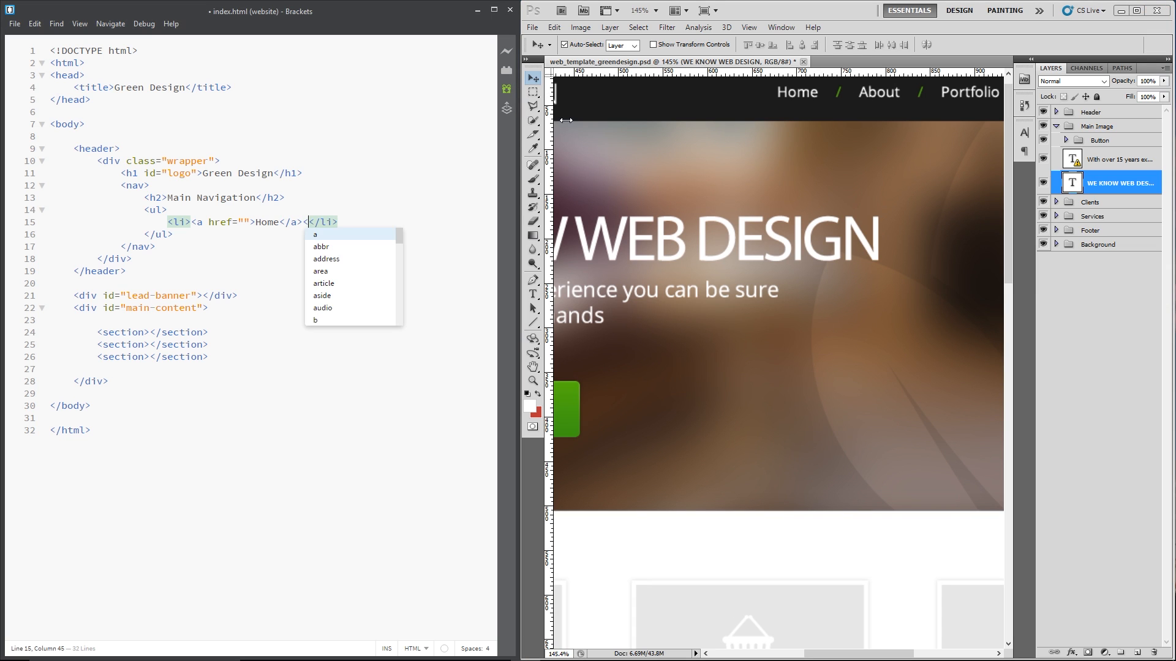
{"action": "type", "text": "span>/</span>"}
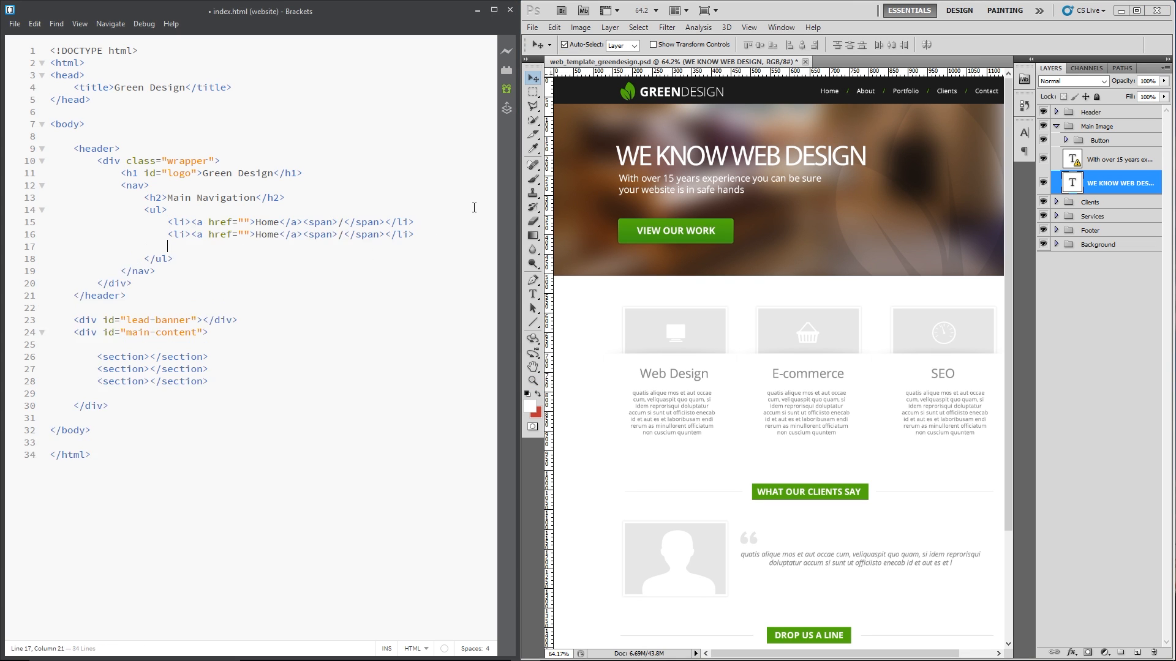
Add a slash span after Home and duplicate the item as About, Portfolio, Clients, Contact.
{"action": "type", "text": "<li><a href=\"\">Home</a><span>/</span></li>"}
{"action": "left_click", "coordinate": [290, 234]}
{"action": "type", "text": "About"}
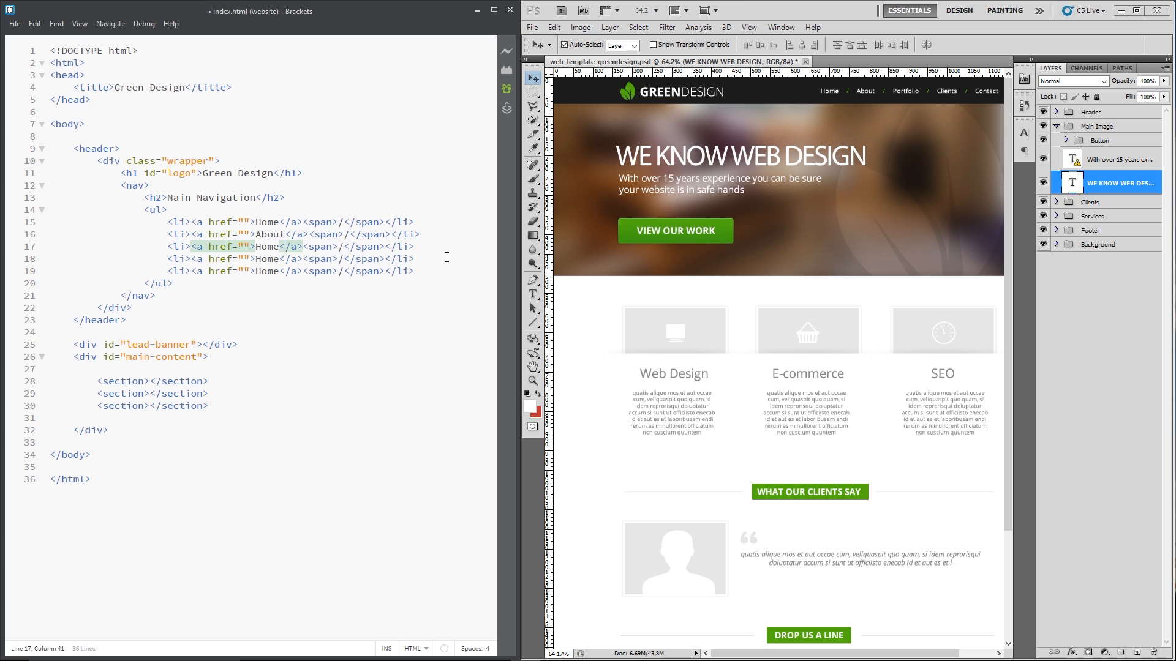
{"action": "type", "text": "P"}
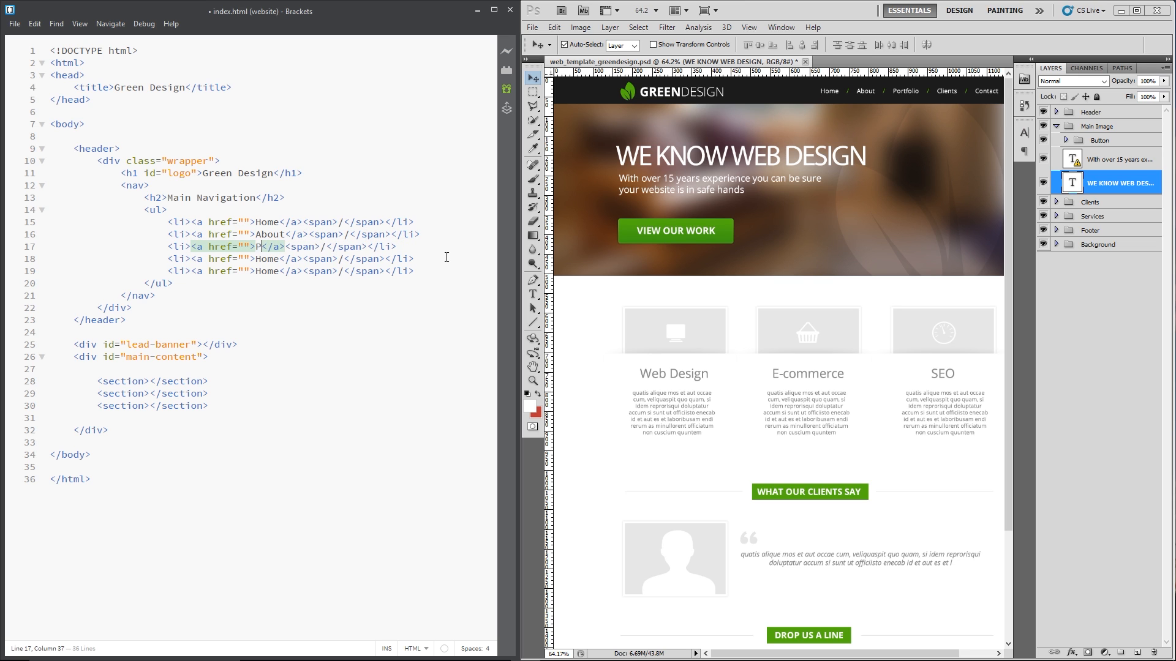
{"action": "type", "text": "ortfolio"}
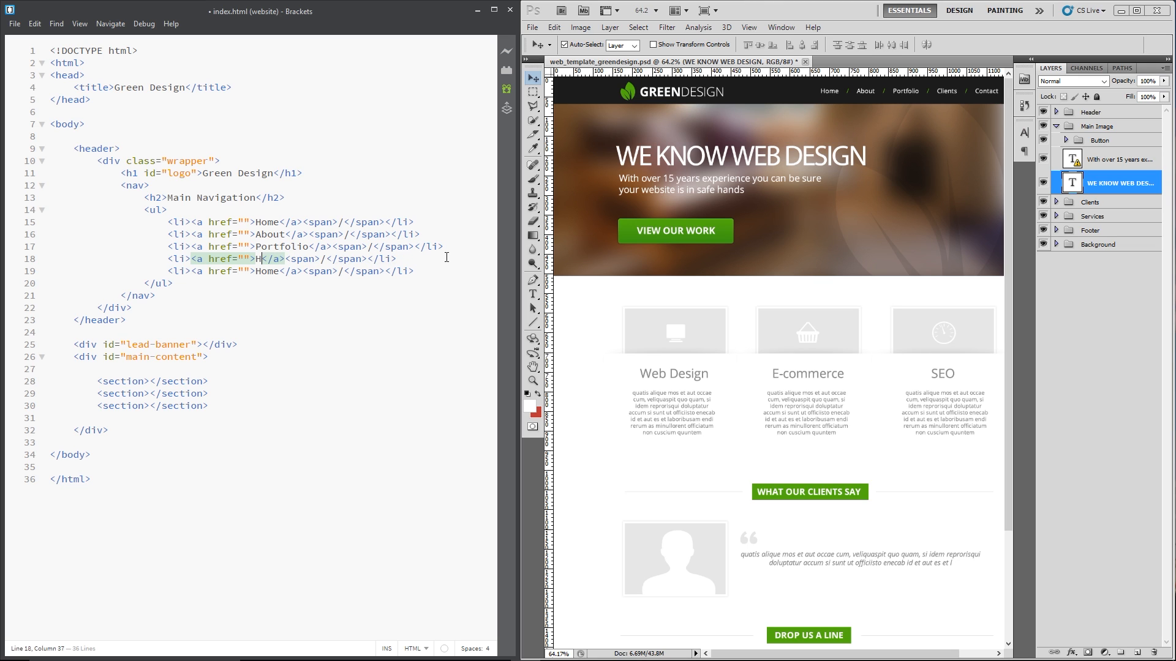
{"action": "type", "text": "Clients"}
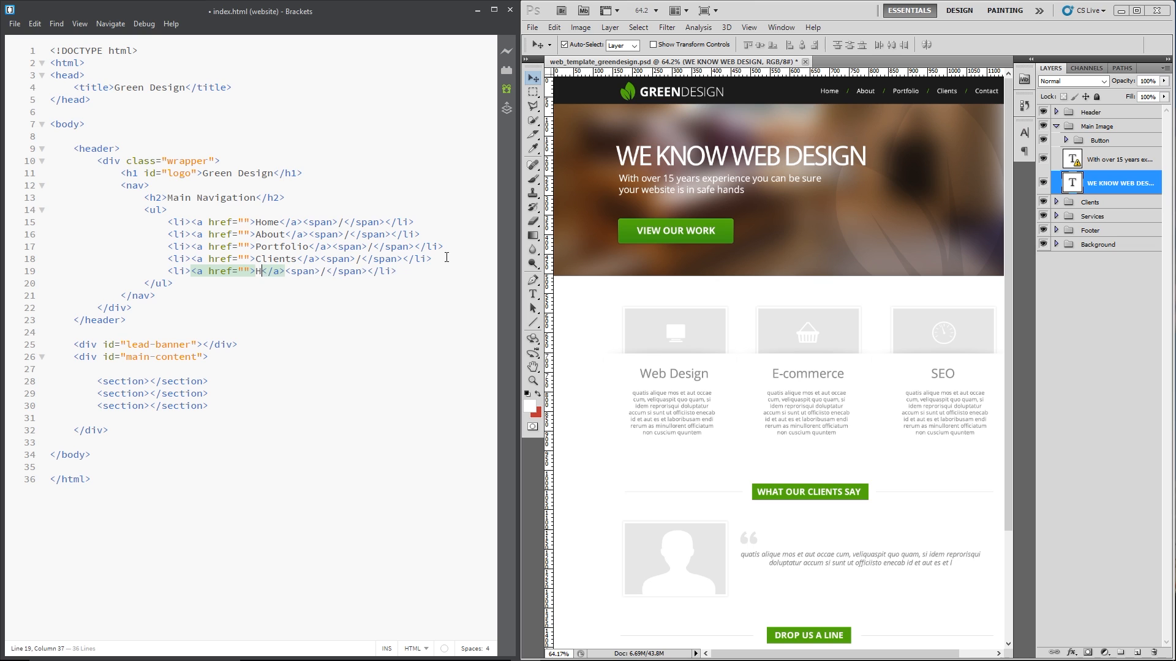
{"action": "type", "text": "ontact"}
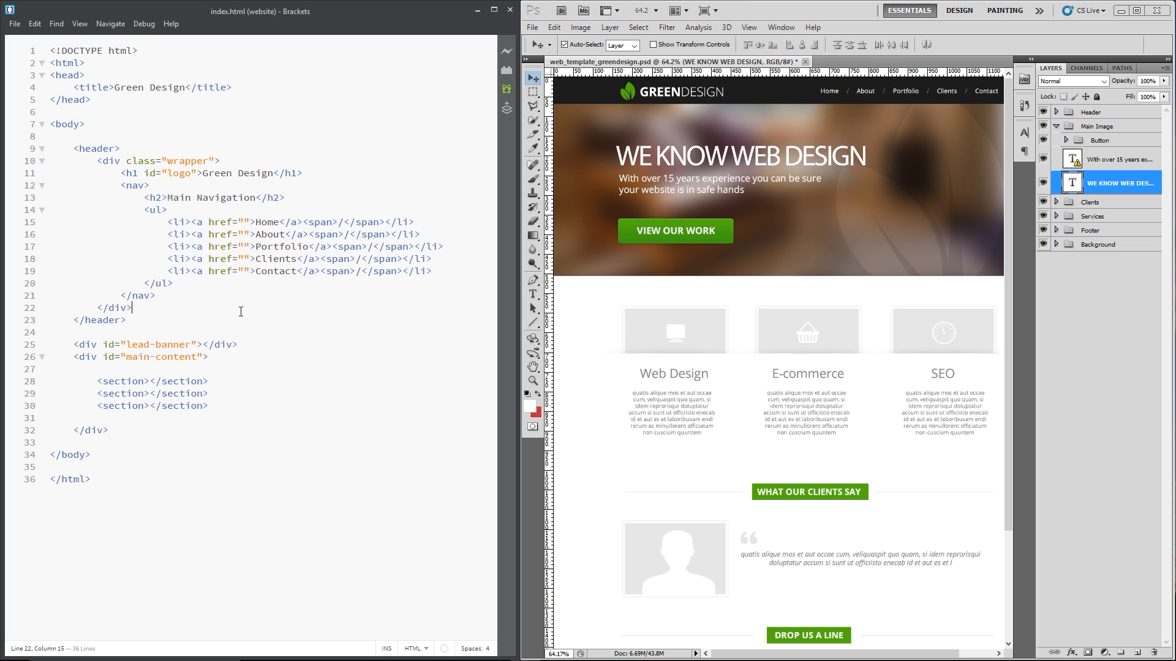
{"action": "type", "text": "z"}
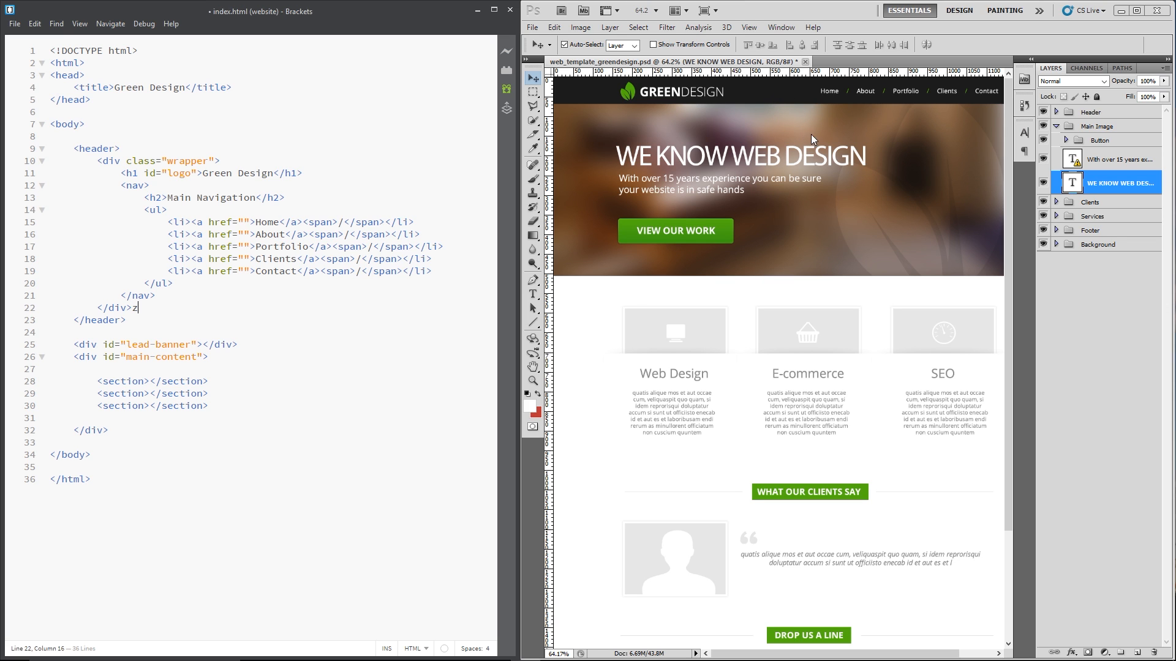